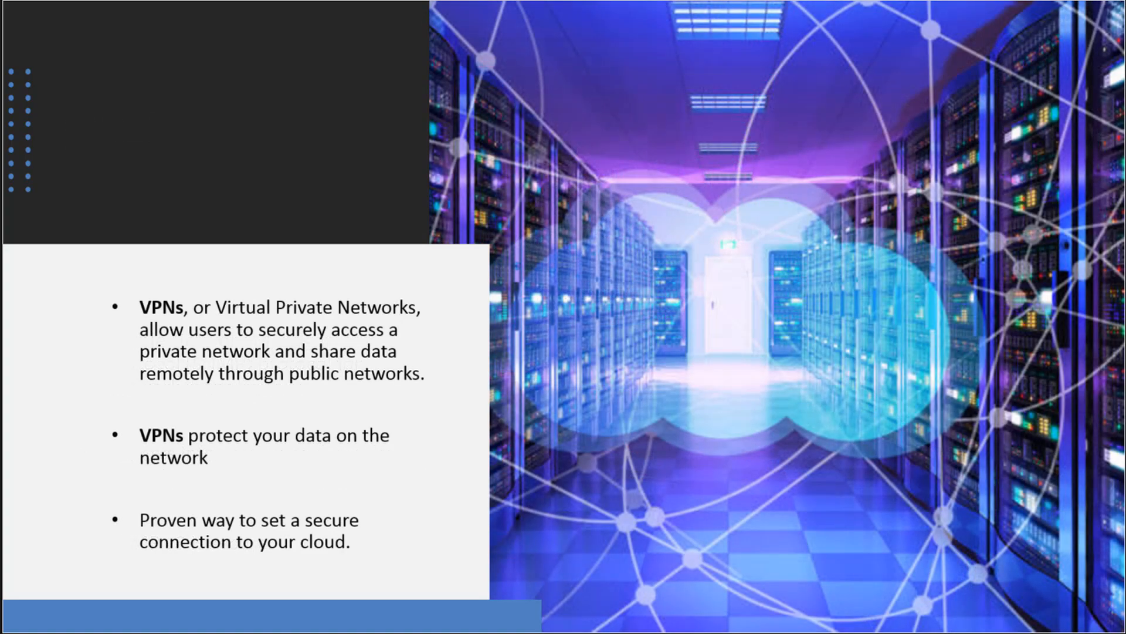
{"action": "type", "text": "VPN"}
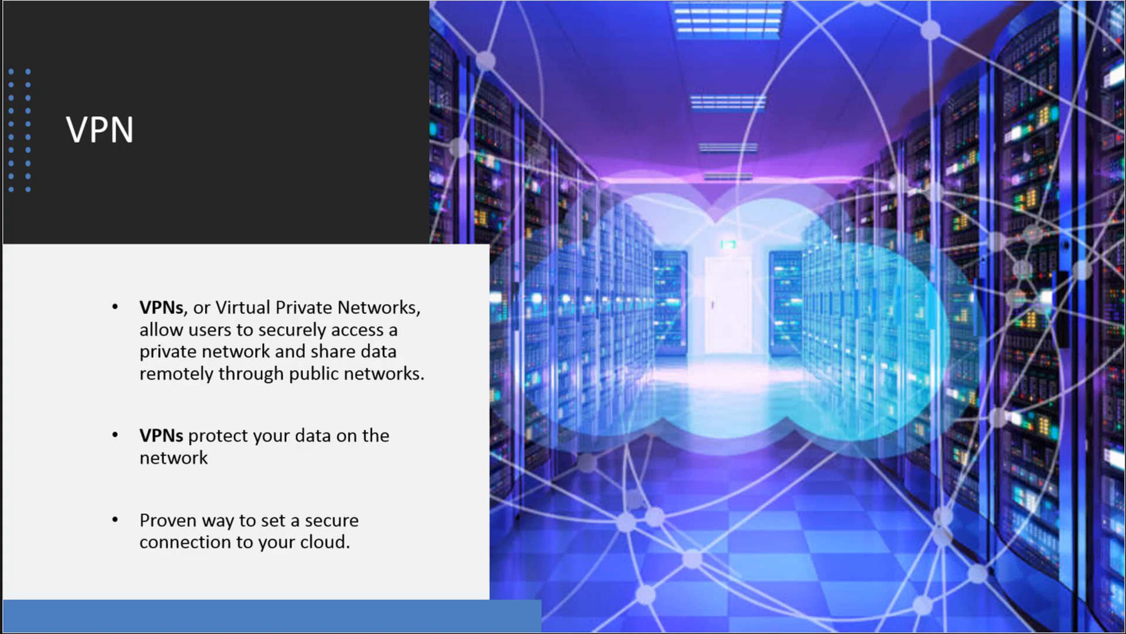
{"action": "key", "text": "Right"}
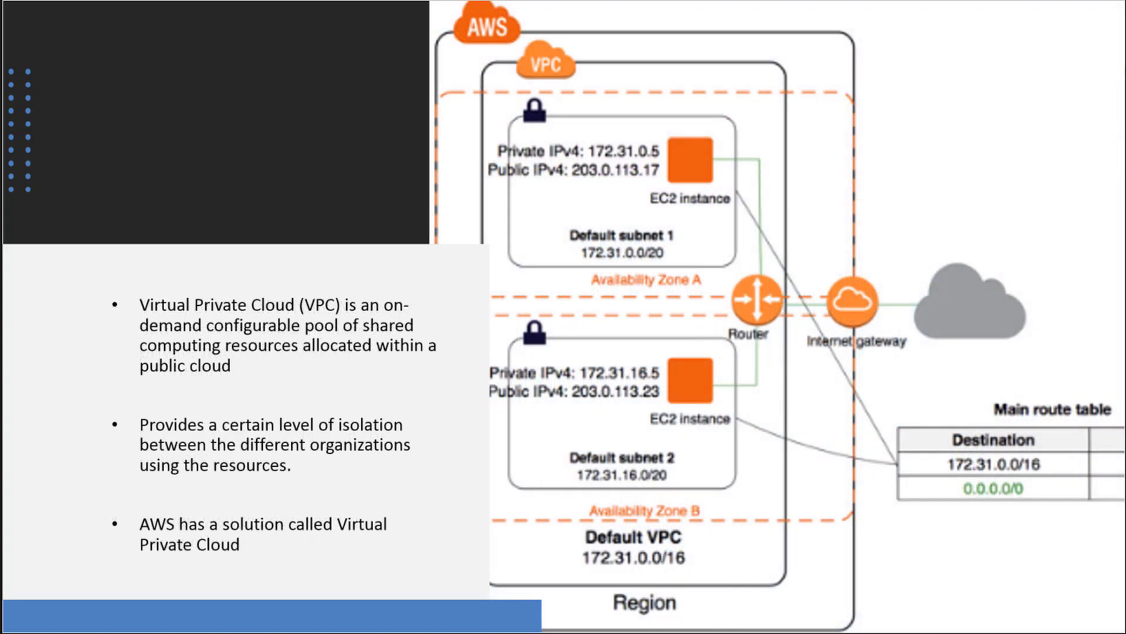